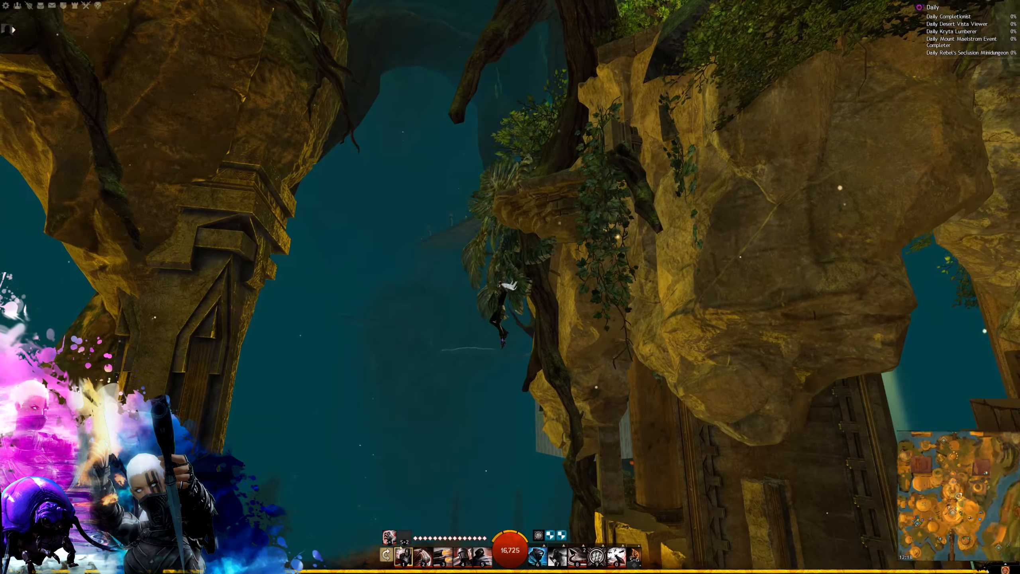
{"action": "mouse_move", "coordinate": [510, 287]}
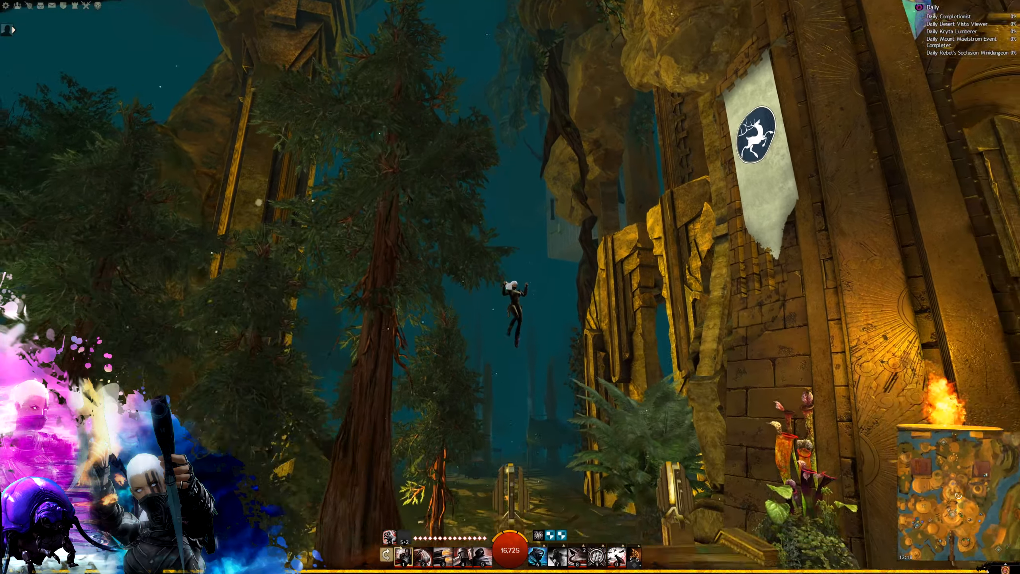